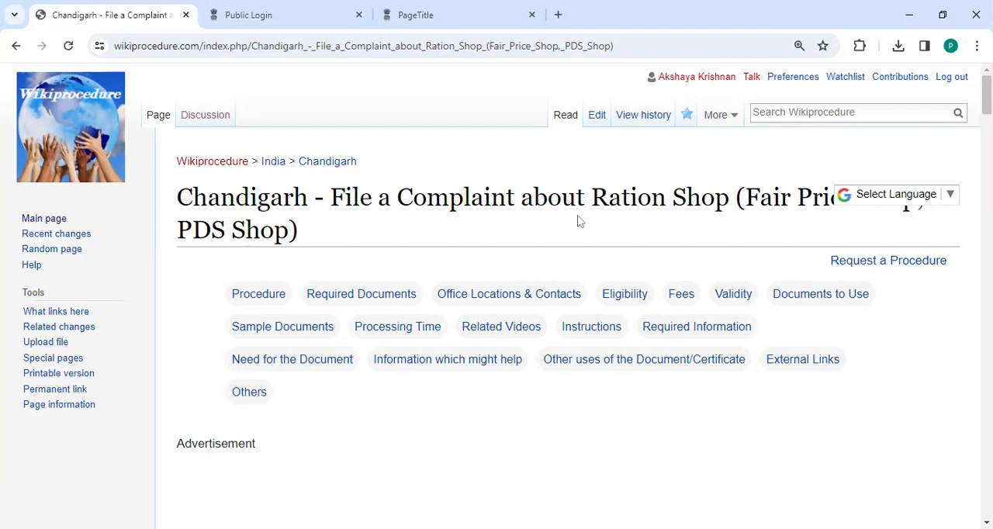
pyautogui.moveTo(801, 220)
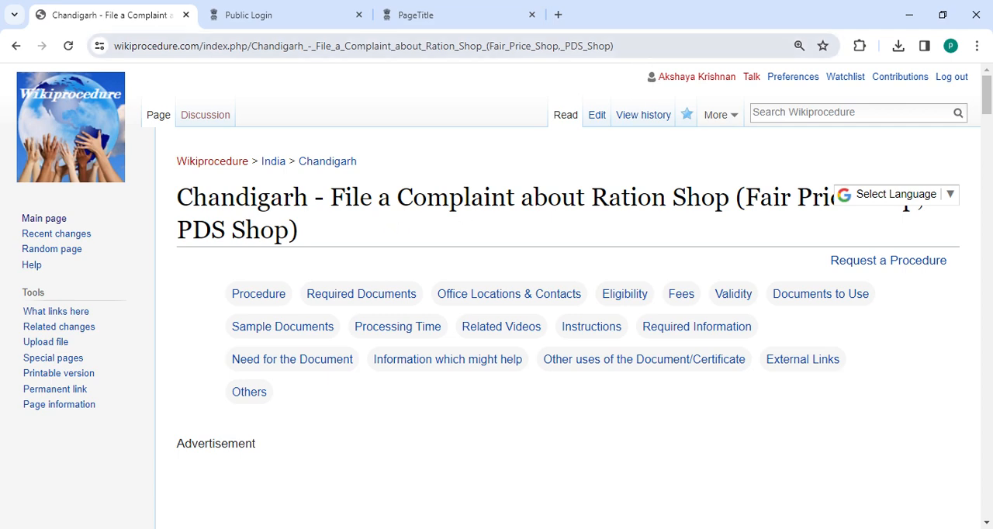
# Reach the Apply Online step 1 link and follow it to the NFSA public login page
pyautogui.click(360, 46)
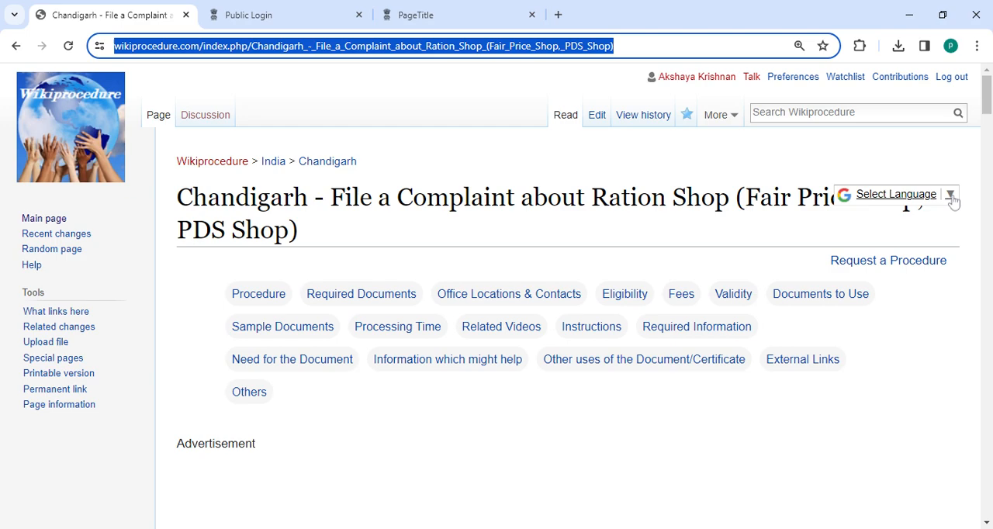
pyautogui.click(950, 194)
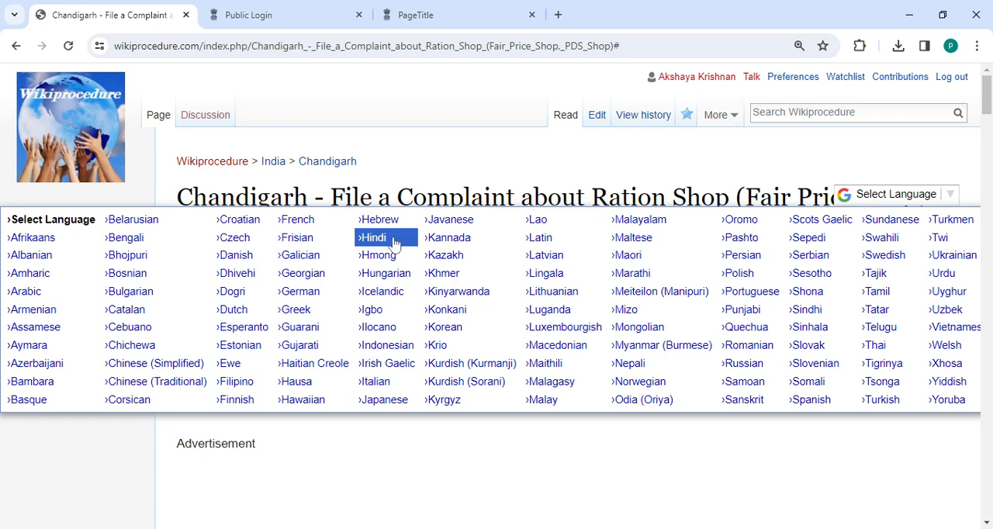
pyautogui.moveTo(394, 245)
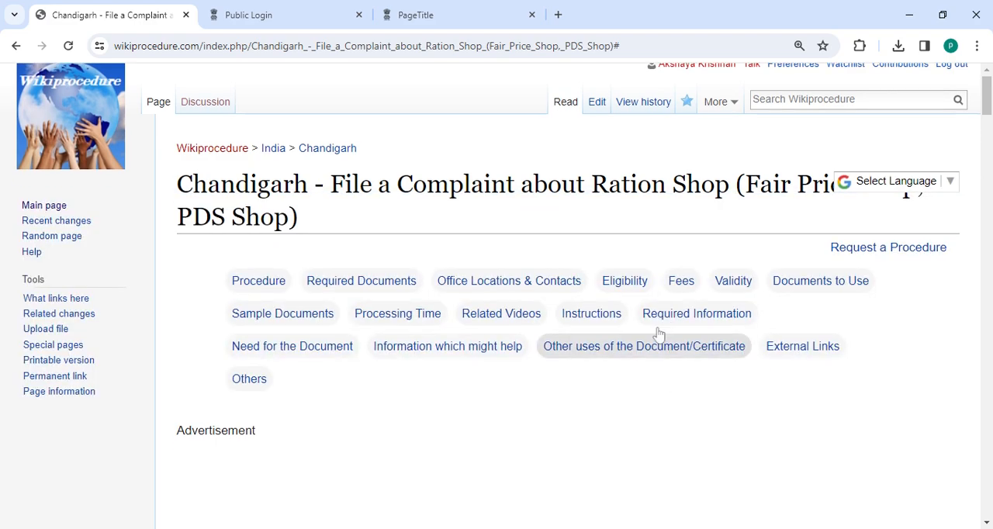
pyautogui.scroll(-3)
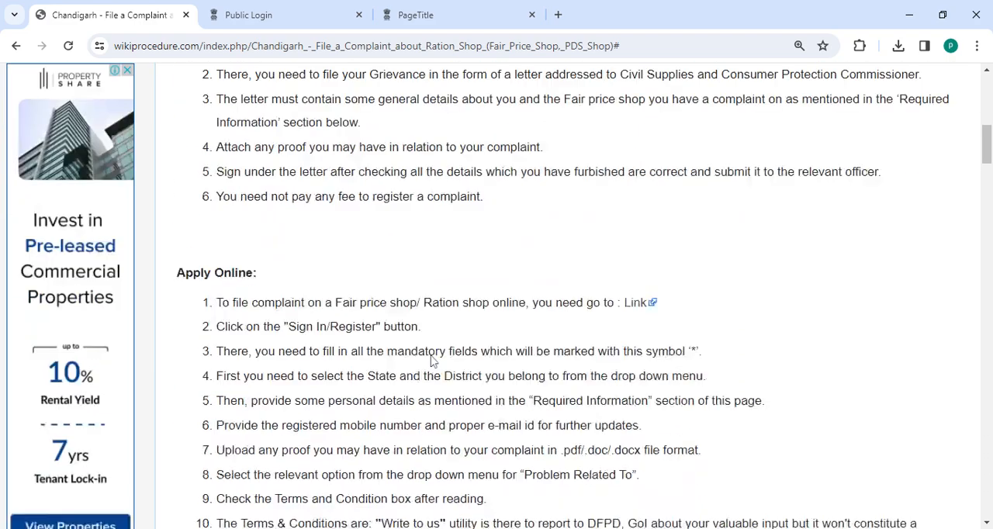
pyautogui.scroll(-3)
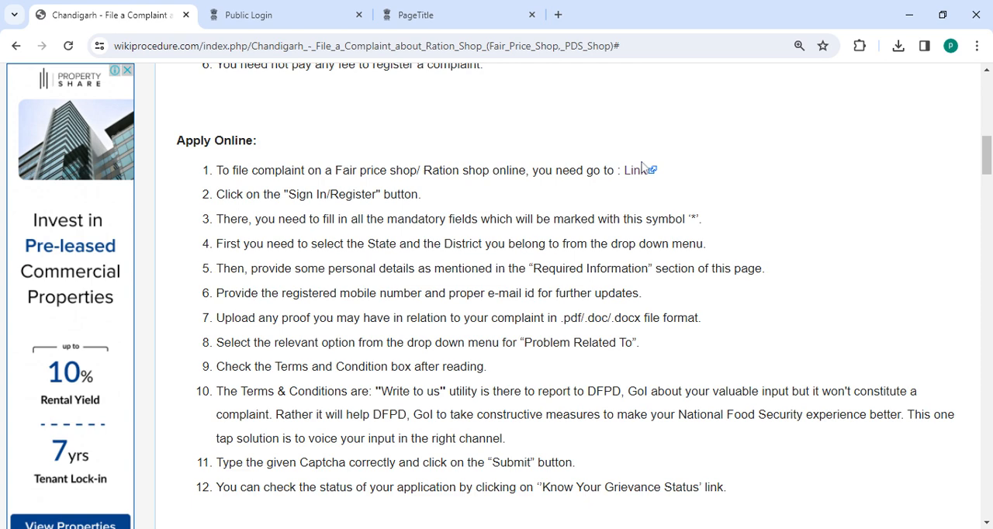
pyautogui.moveTo(637, 171)
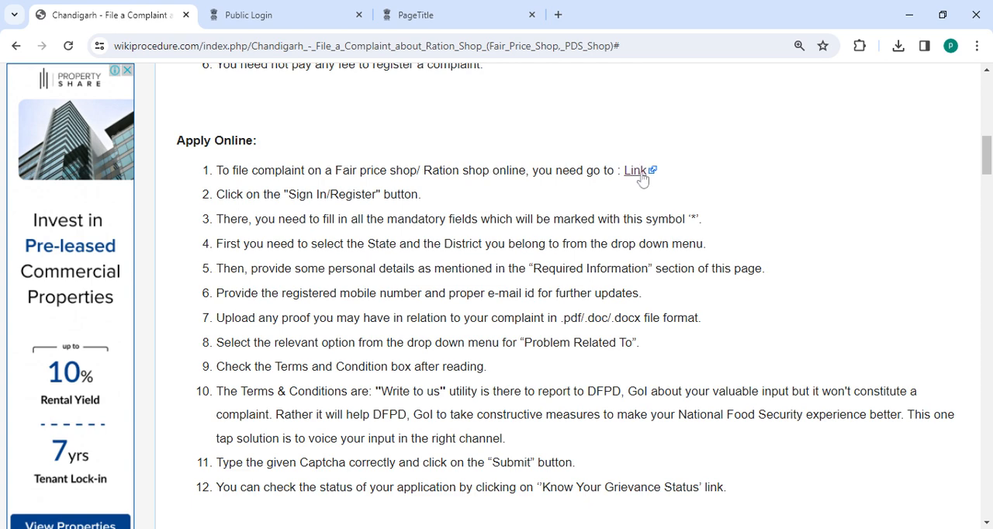
pyautogui.moveTo(643, 178)
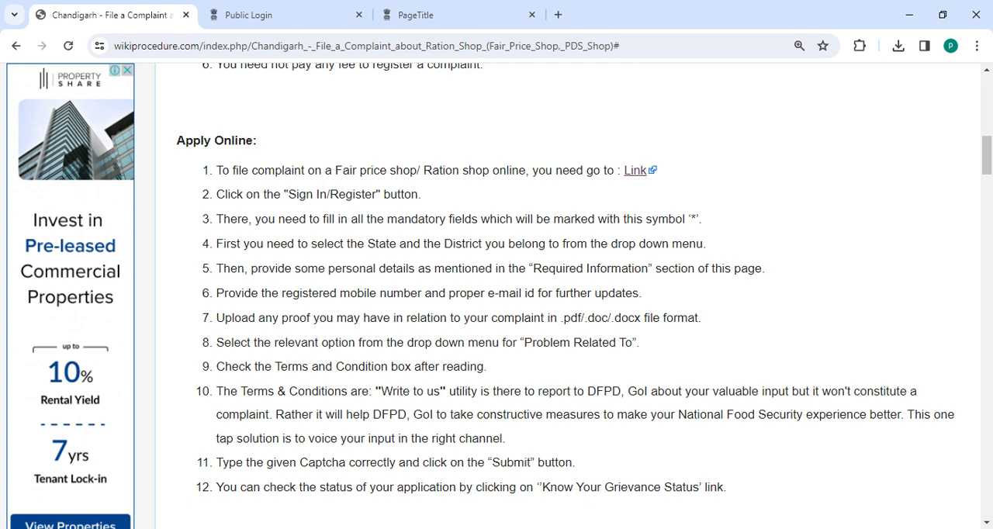
pyautogui.click(279, 14)
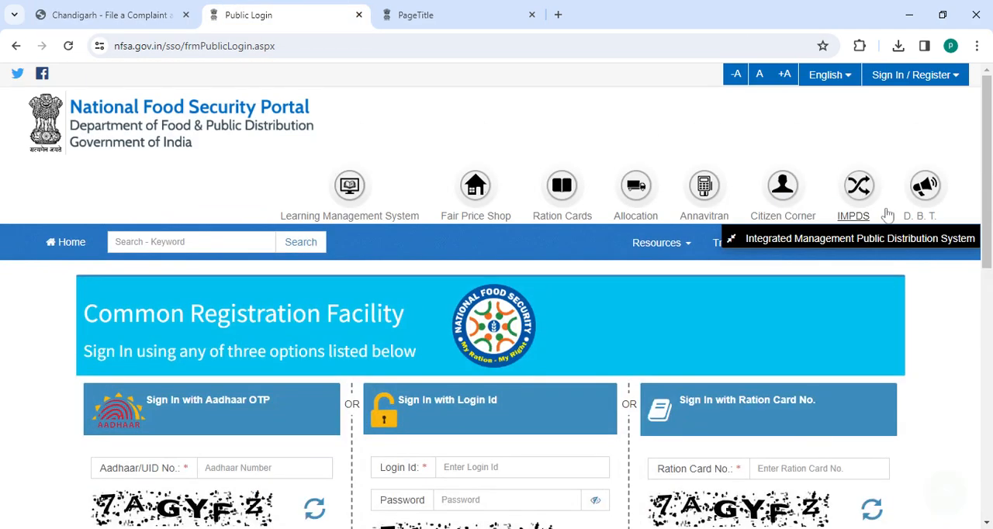
pyautogui.moveTo(898, 103)
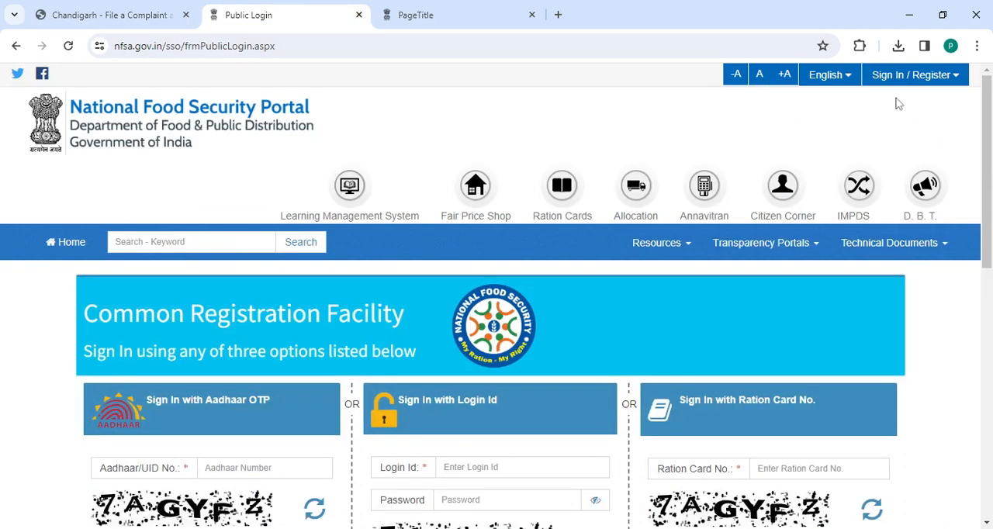
# Bring the Aadhaar OTP, Login Id and Ration Card sign-in panels into view
pyautogui.click(912, 74)
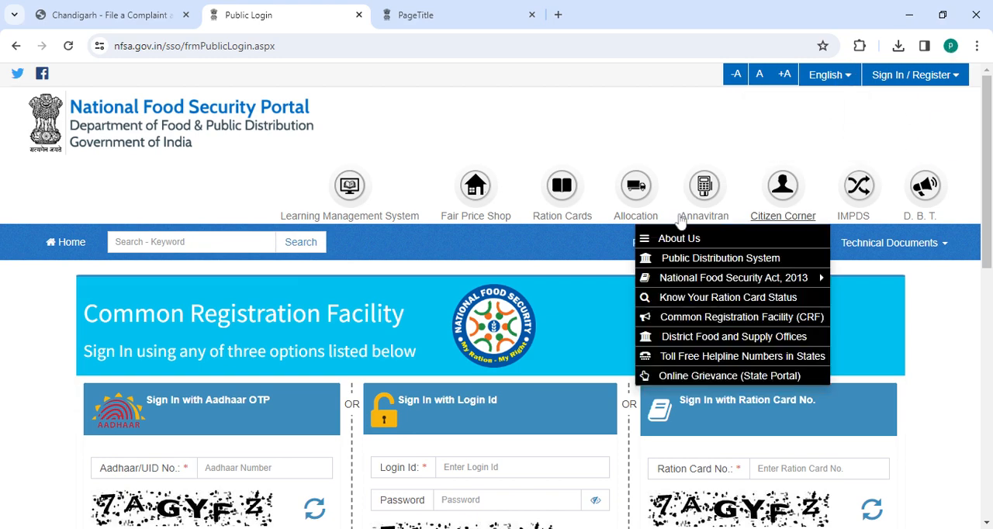
pyautogui.scroll(-3)
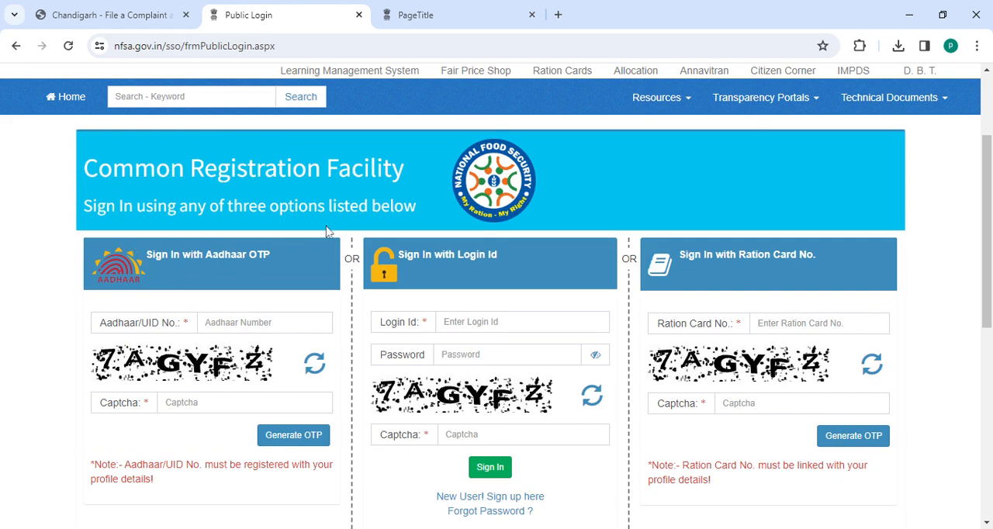
pyautogui.scroll(-3)
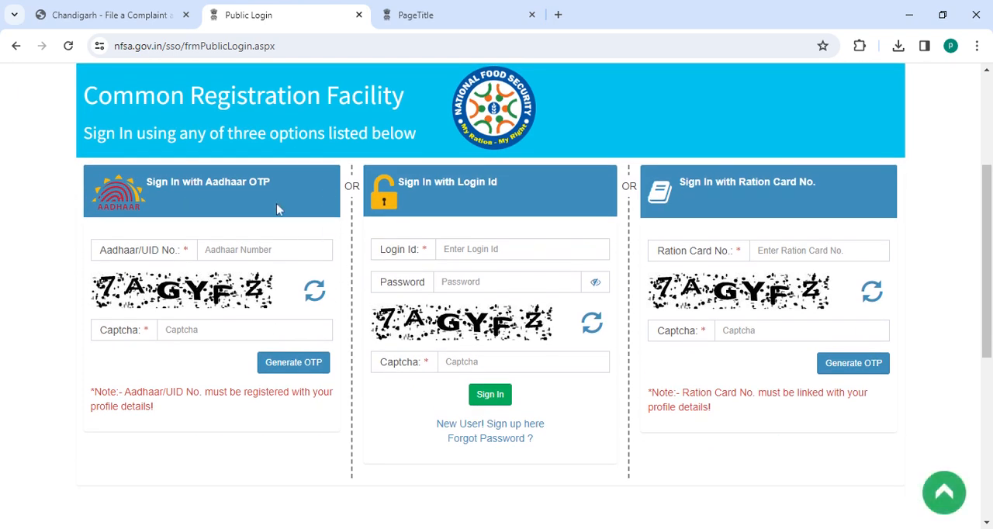
pyautogui.moveTo(280, 209)
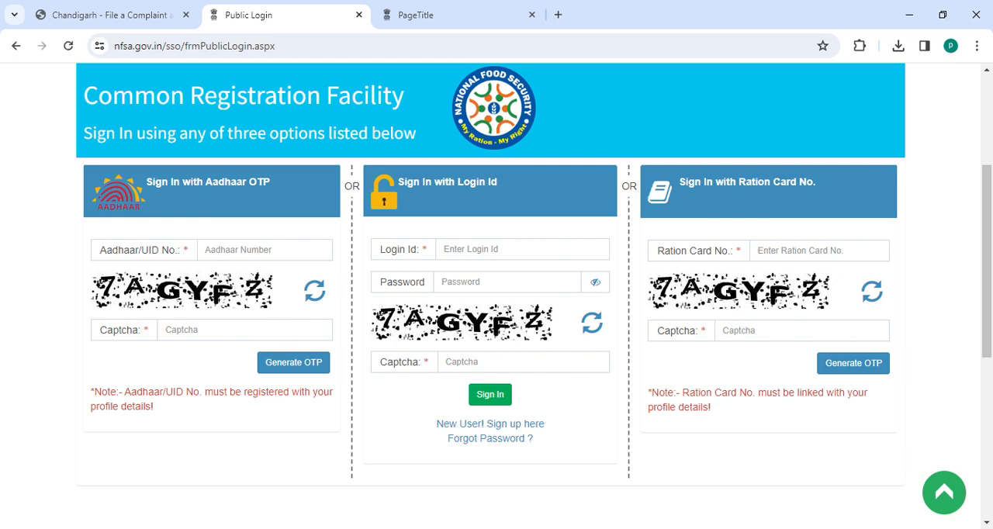
pyautogui.moveTo(487, 209)
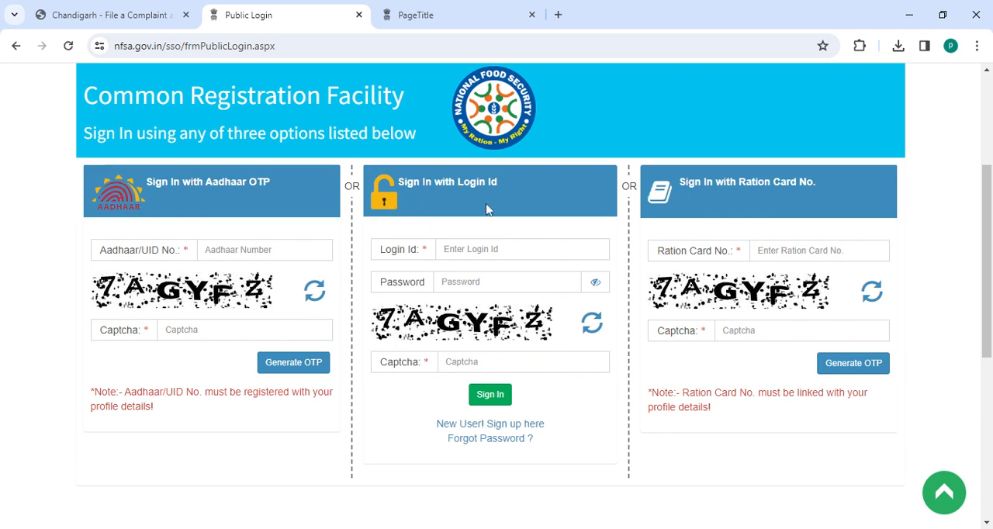
pyautogui.moveTo(491, 423)
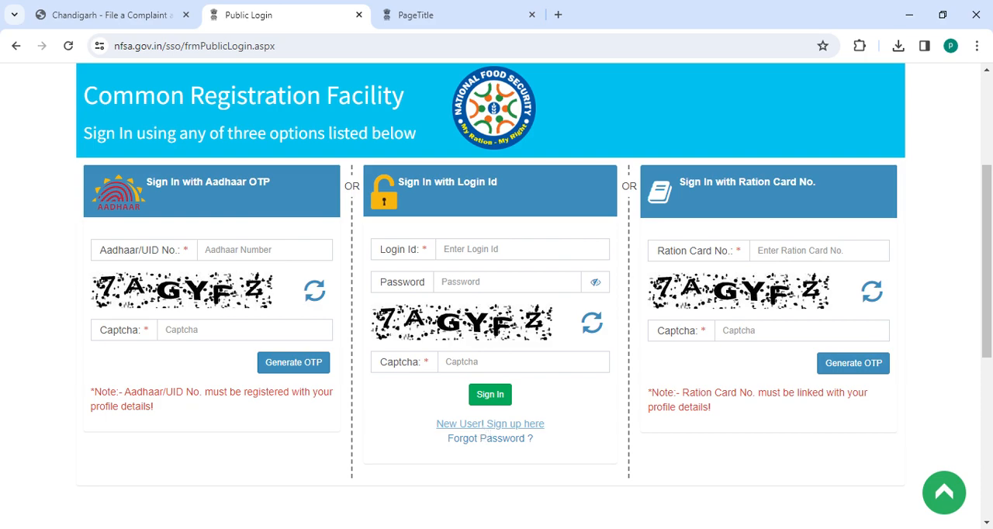
# Start 'New User! Sign up here' and review the registration form down to Submit
pyautogui.click(458, 14)
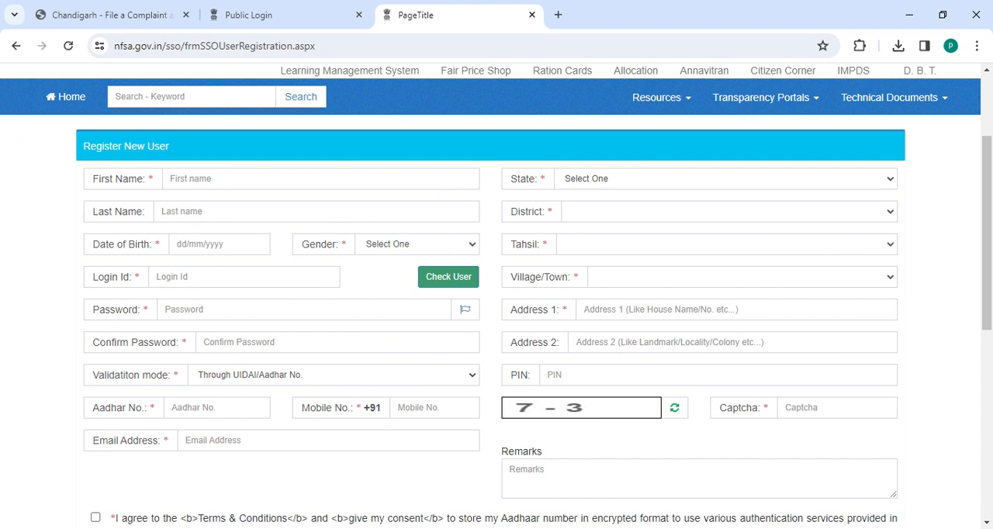
pyautogui.moveTo(109, 196)
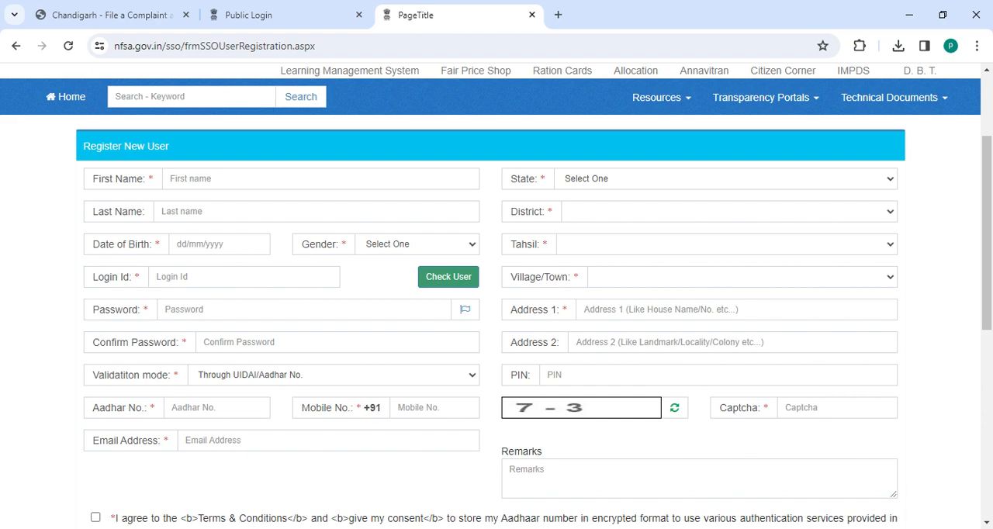
pyautogui.scroll(-3)
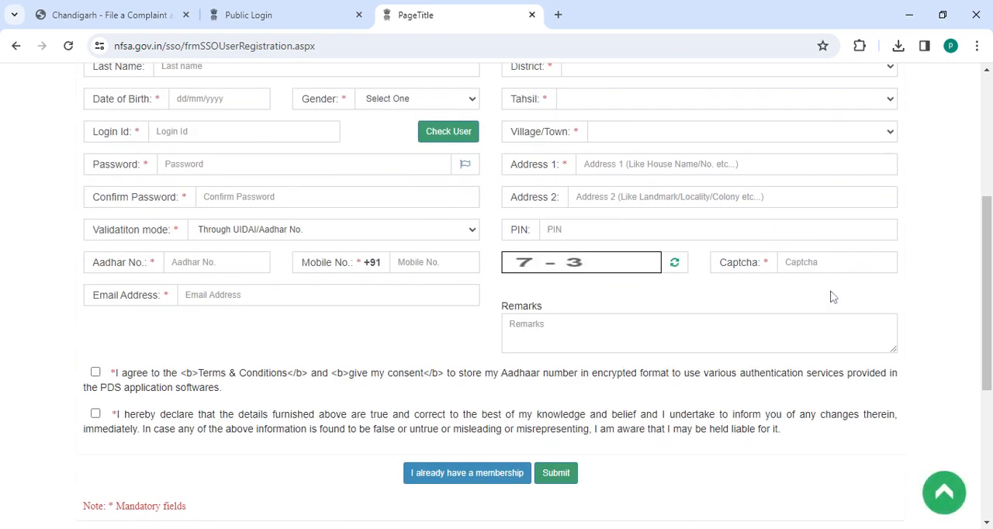
pyautogui.scroll(-3)
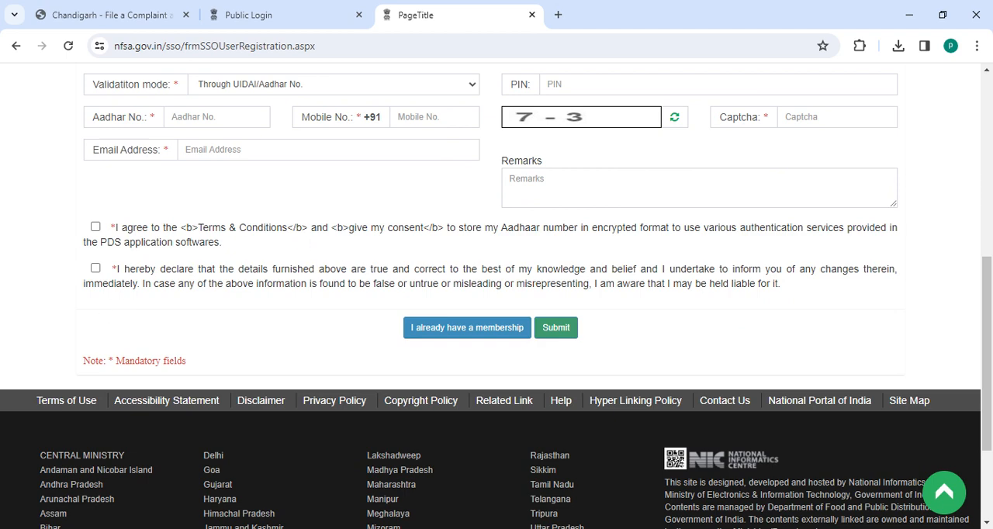
pyautogui.moveTo(333, 281)
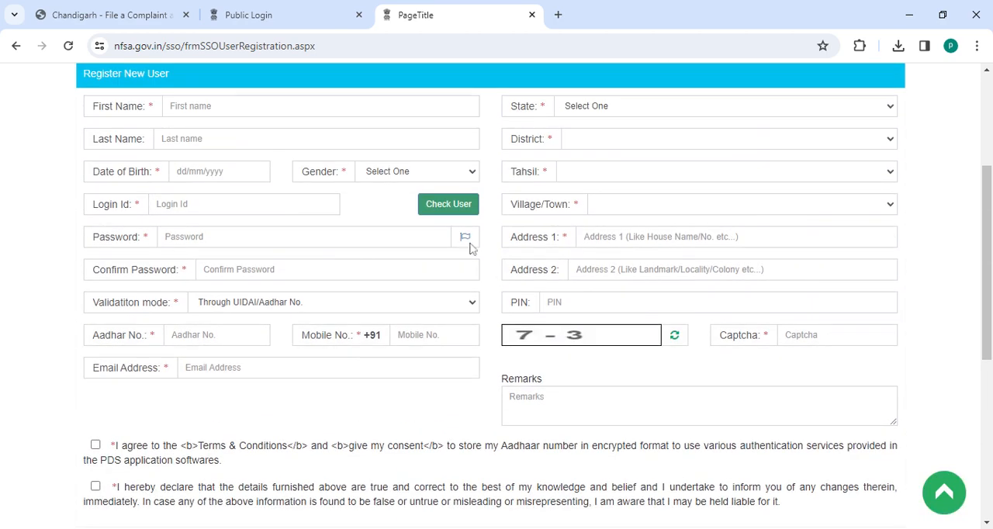
pyautogui.scroll(-3)
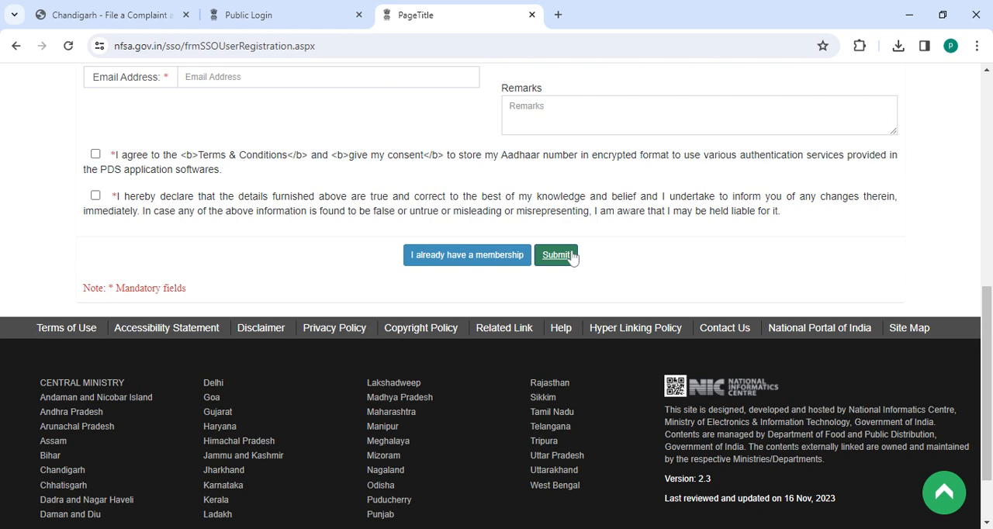
pyautogui.click(248, 14)
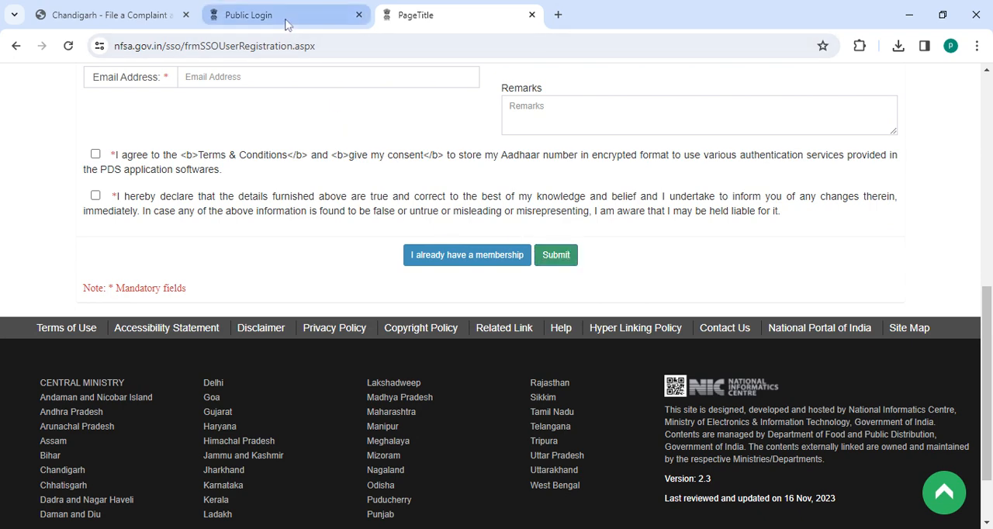
# Go back to the Public Login sign-in options, then to the Wikiprocedure guide
pyautogui.click(465, 255)
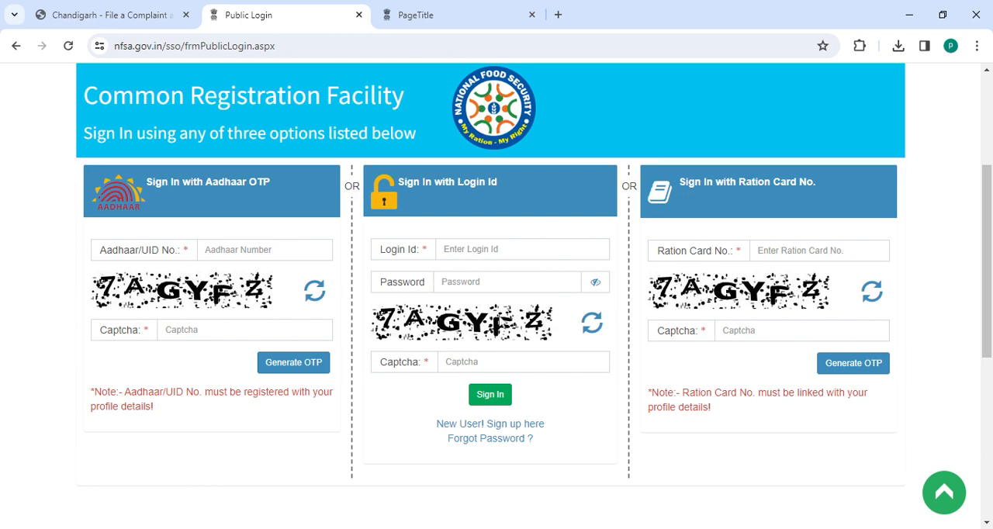
pyautogui.moveTo(516, 397)
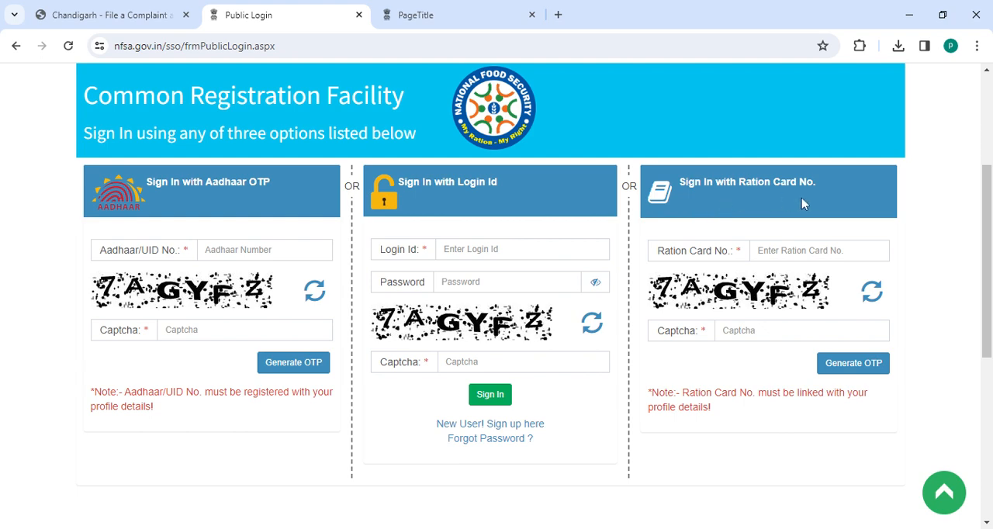
pyautogui.moveTo(804, 203)
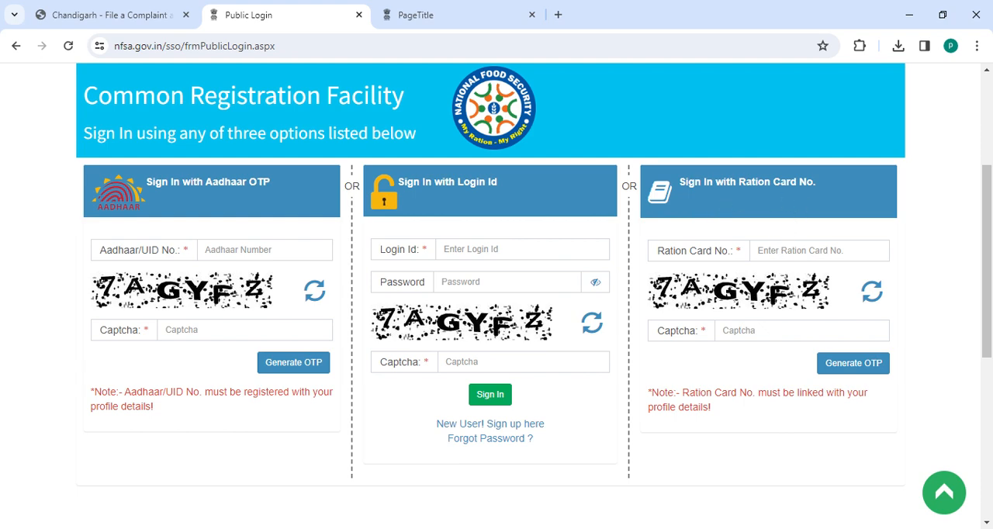
pyautogui.moveTo(854, 357)
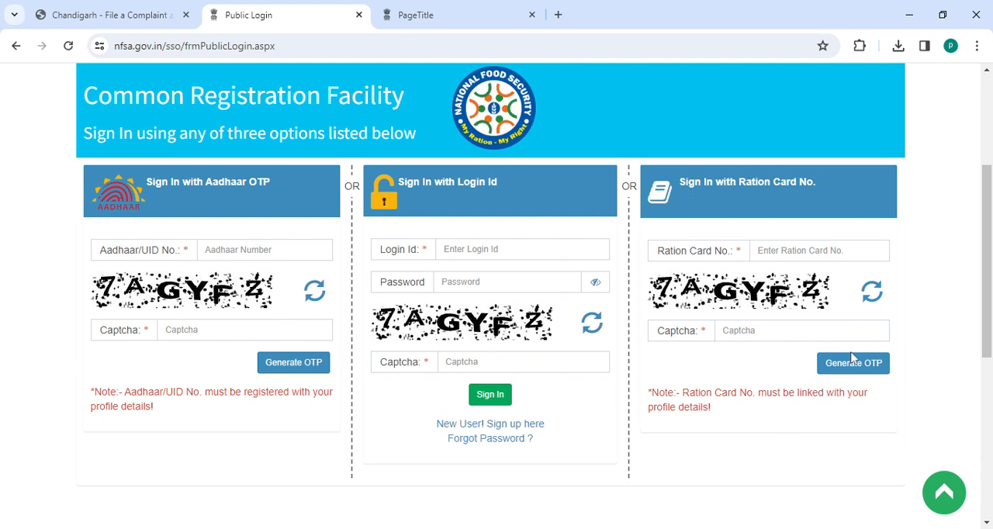
pyautogui.moveTo(450, 272)
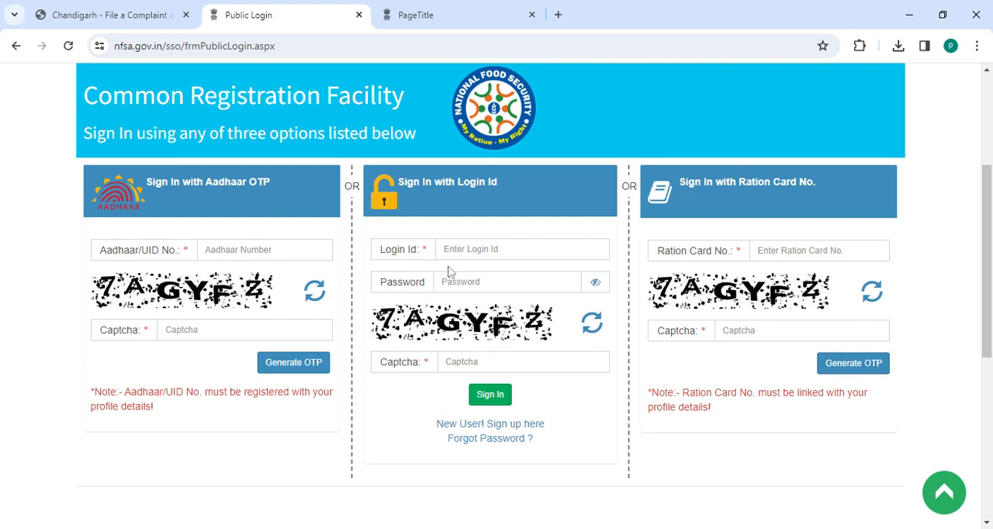
pyautogui.click(109, 14)
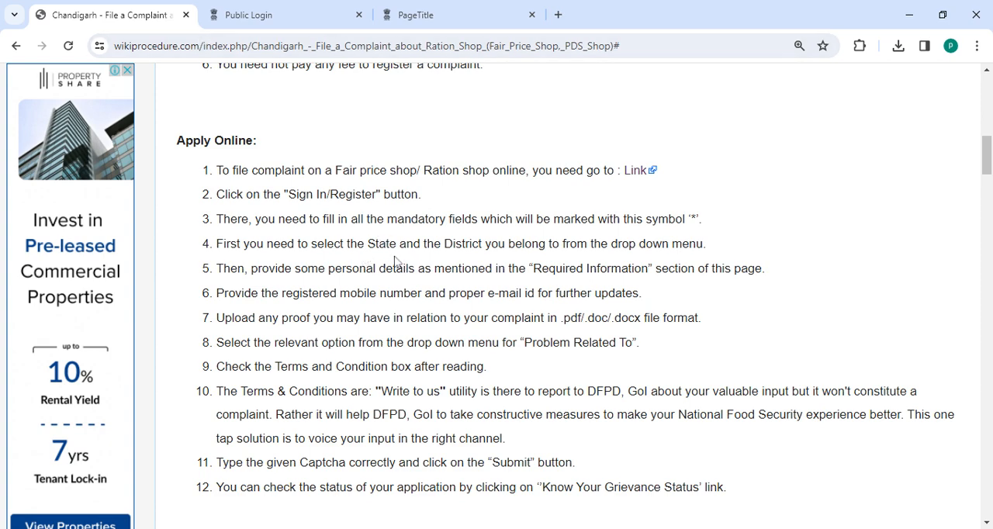
pyautogui.moveTo(627, 259)
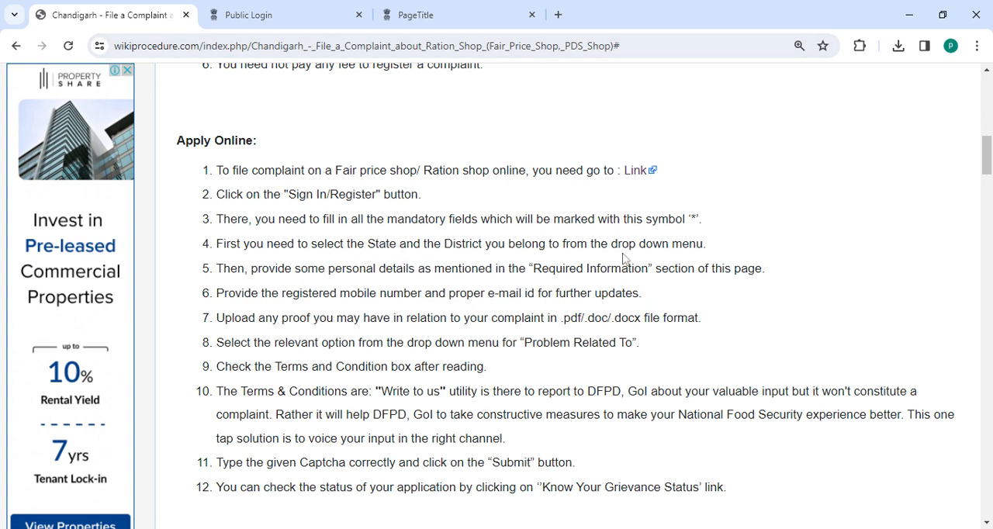
pyautogui.moveTo(303, 287)
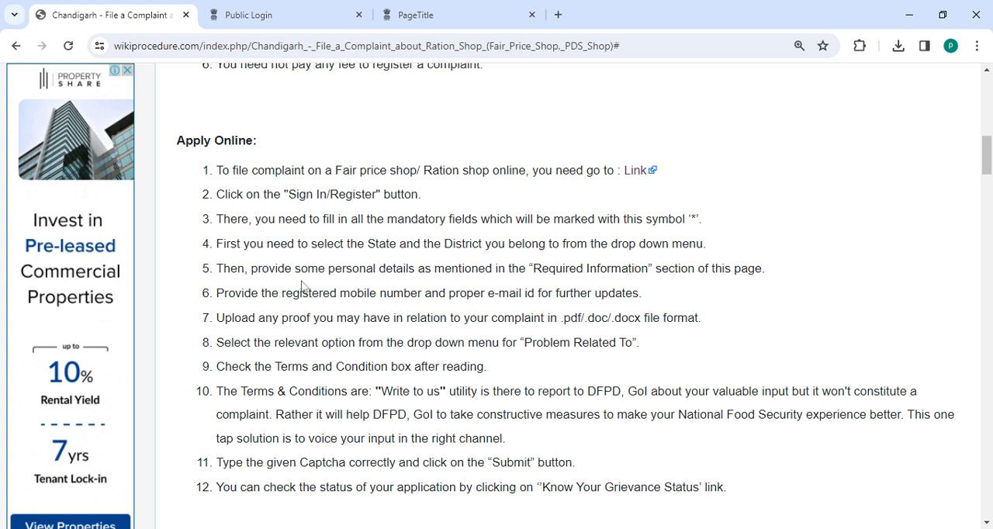
pyautogui.moveTo(411, 283)
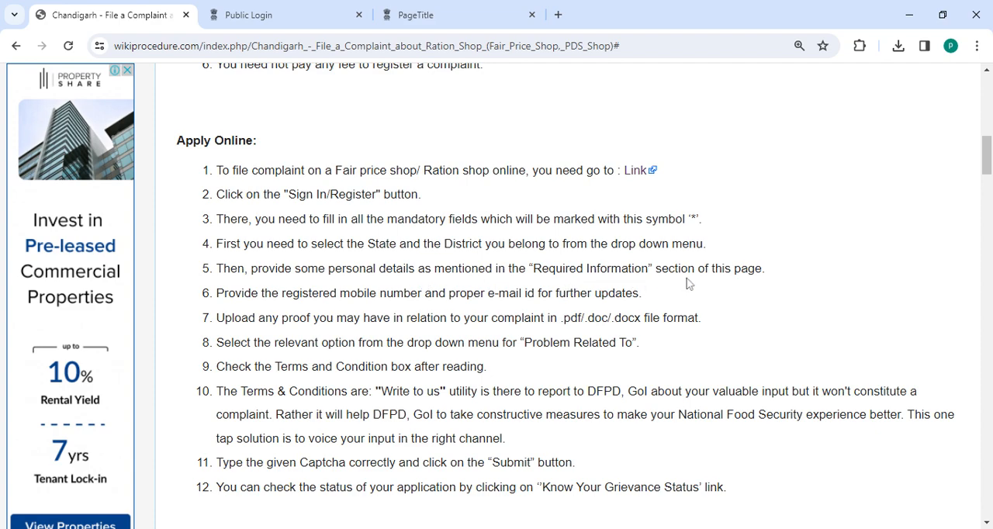
pyautogui.moveTo(707, 296)
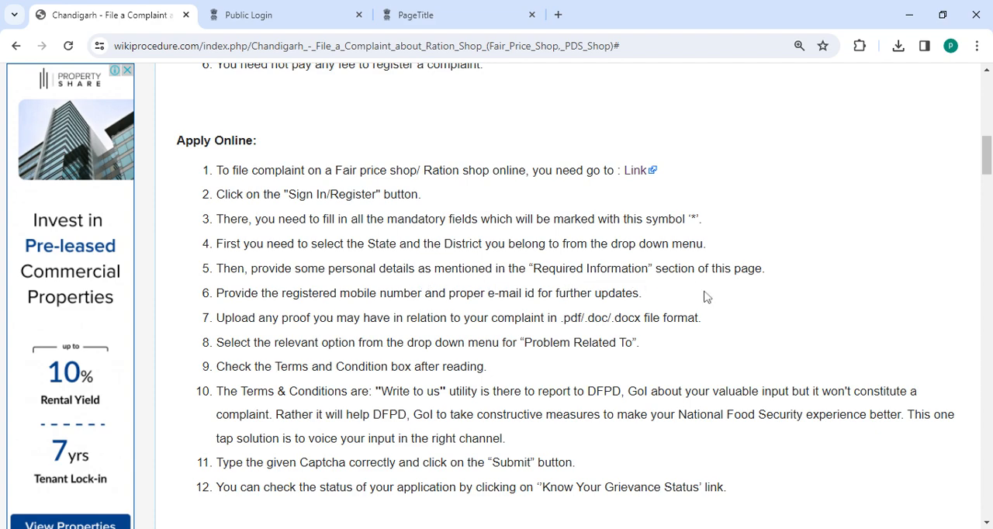
pyautogui.scroll(-3)
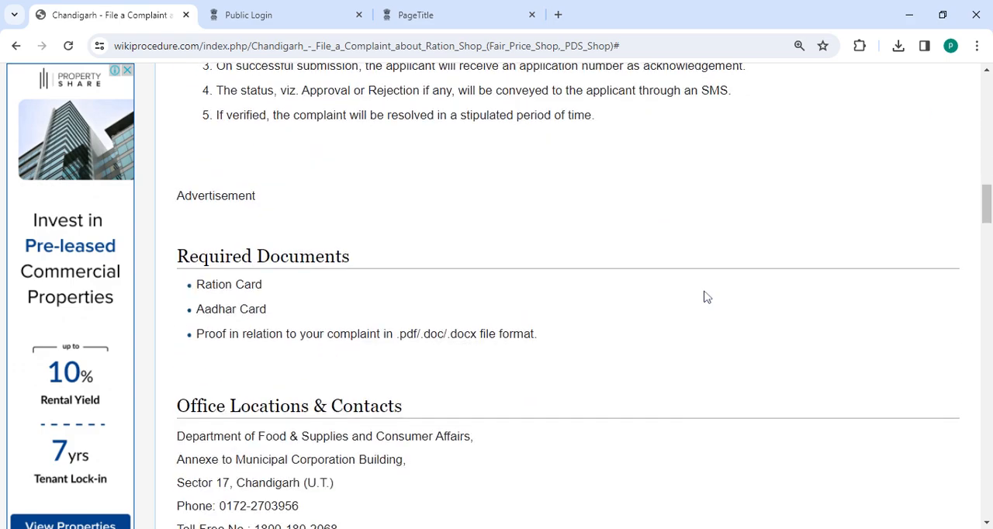
pyautogui.scroll(-3)
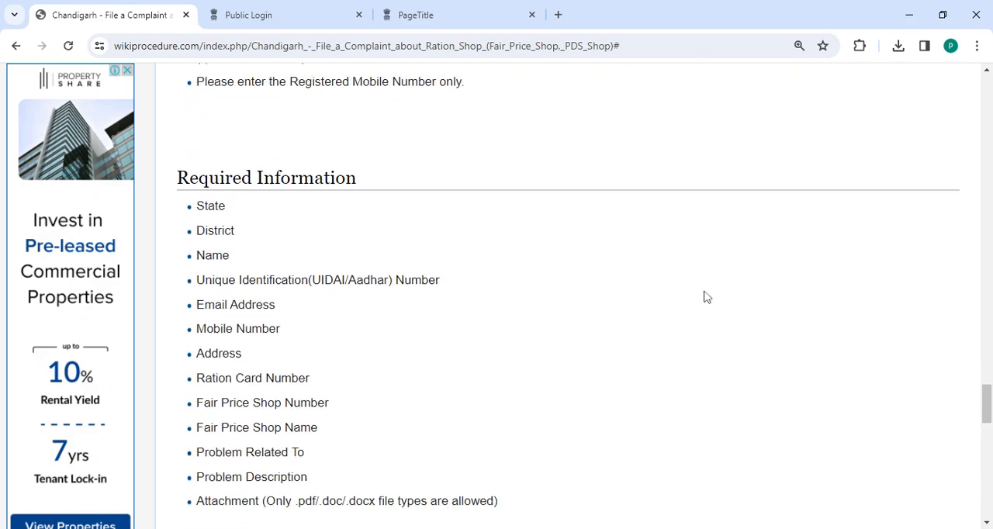
pyautogui.scroll(-3)
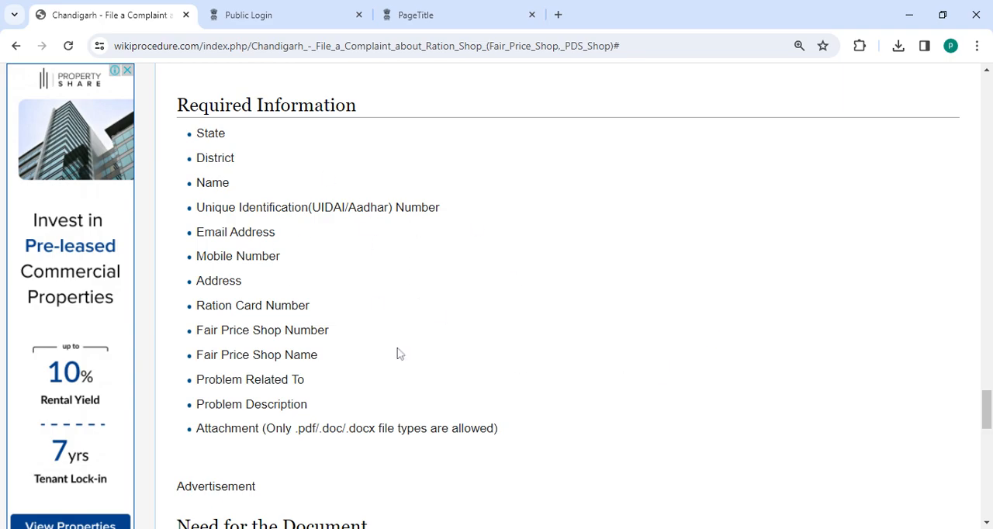
pyautogui.scroll(-3)
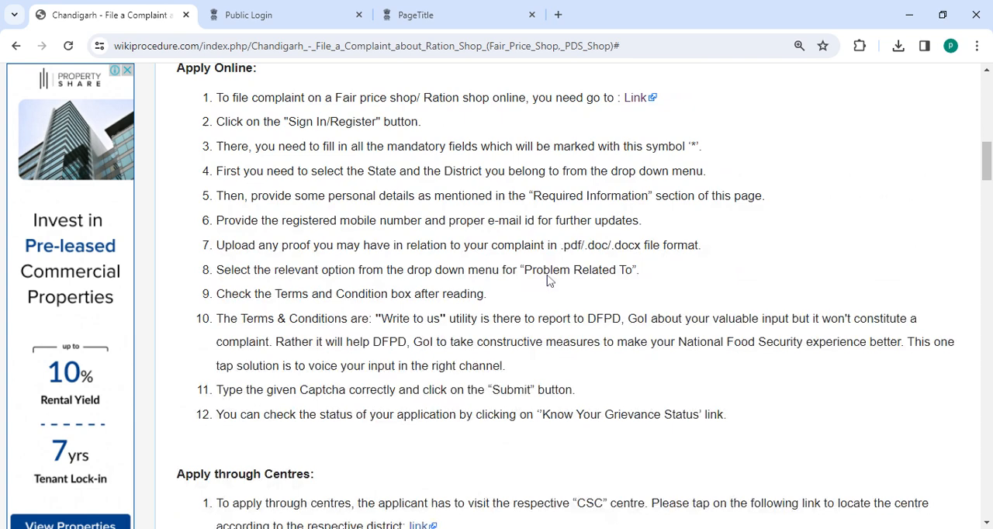
pyautogui.moveTo(436, 239)
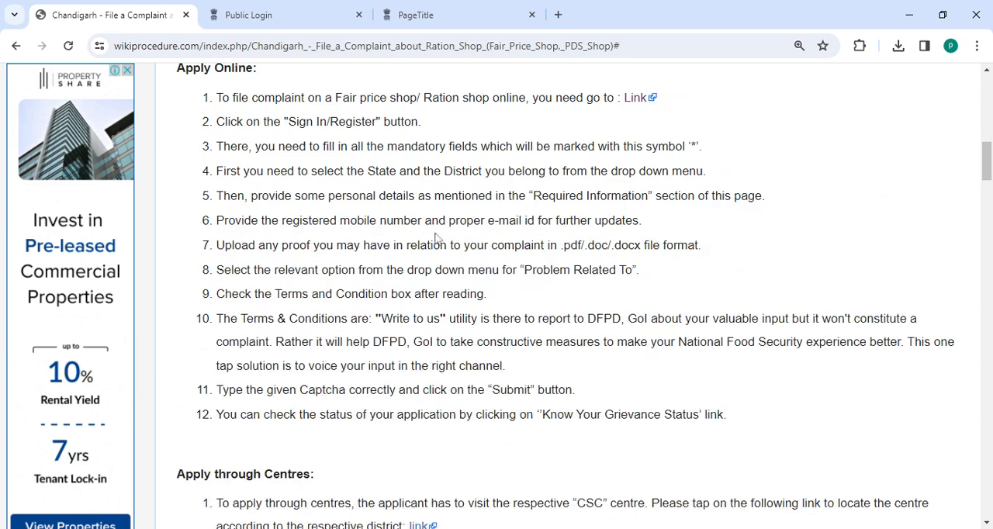
pyautogui.moveTo(557, 236)
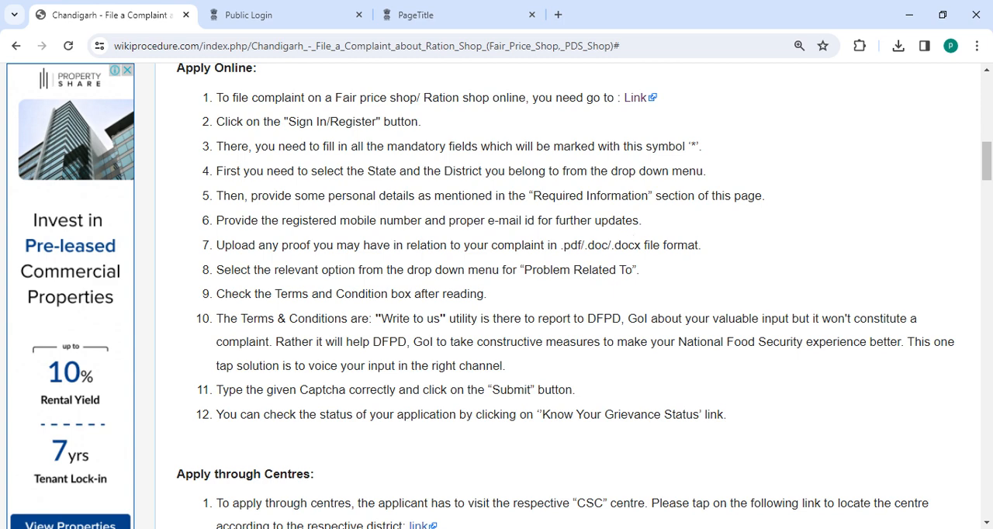
pyautogui.moveTo(317, 314)
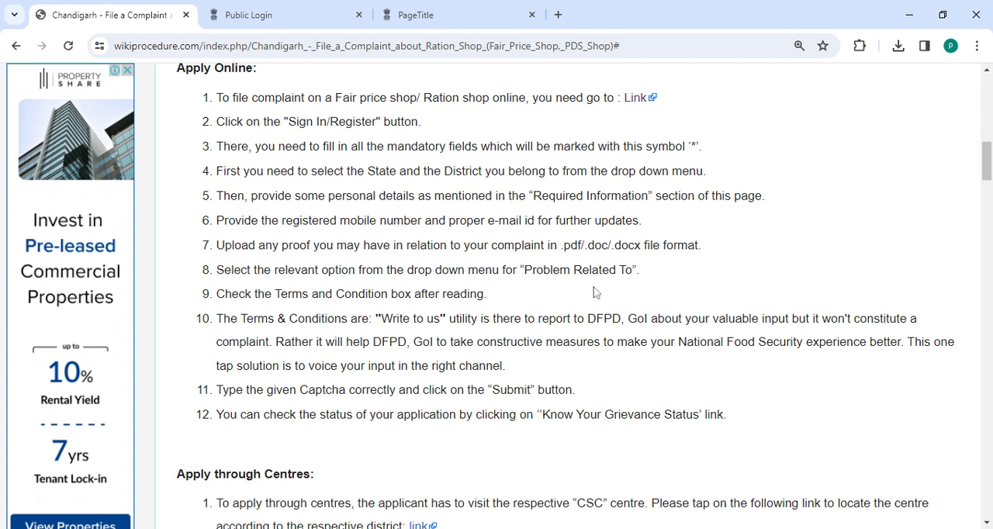
pyautogui.moveTo(319, 289)
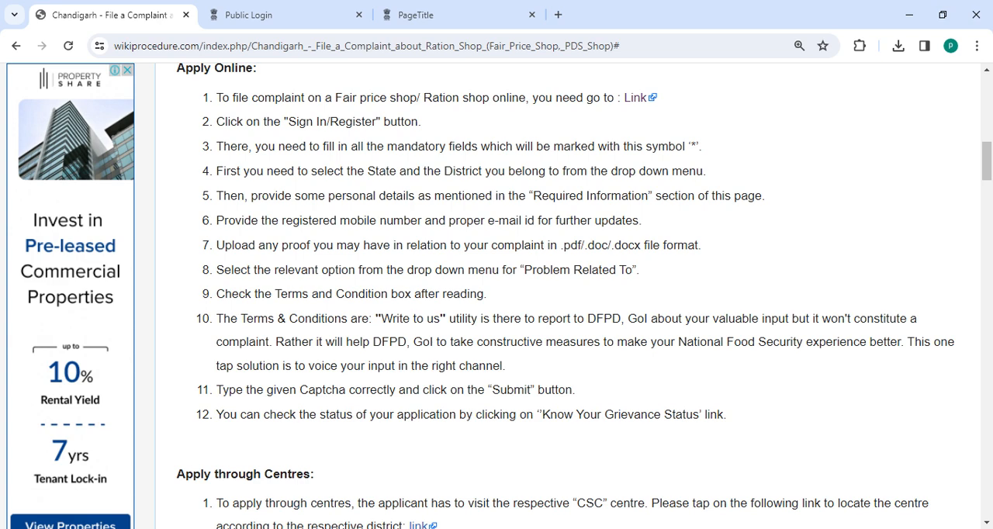
pyautogui.moveTo(459, 365)
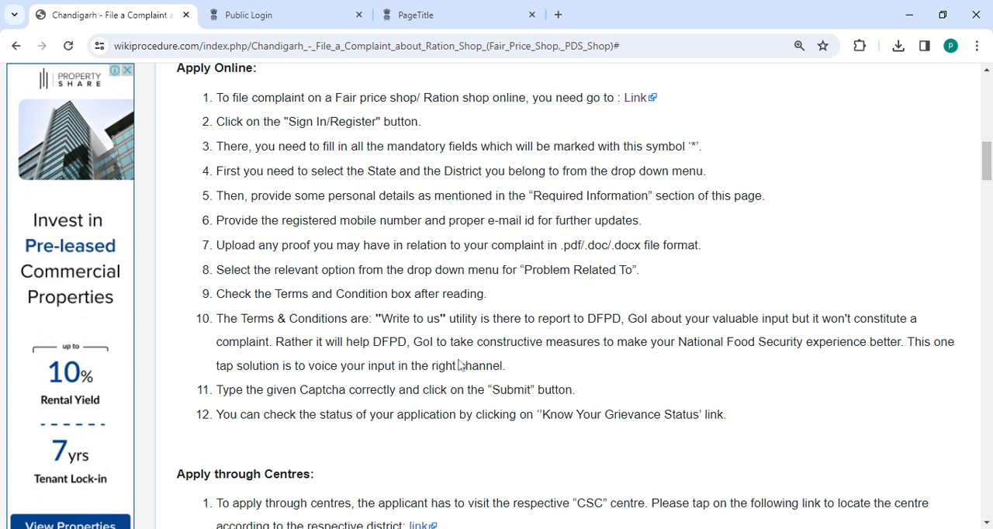
pyautogui.moveTo(431, 435)
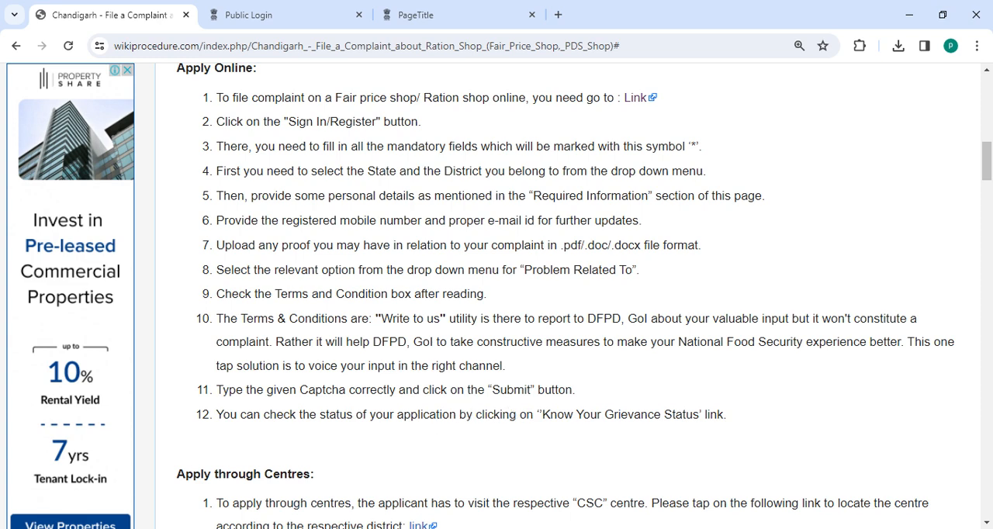
pyautogui.moveTo(730, 407)
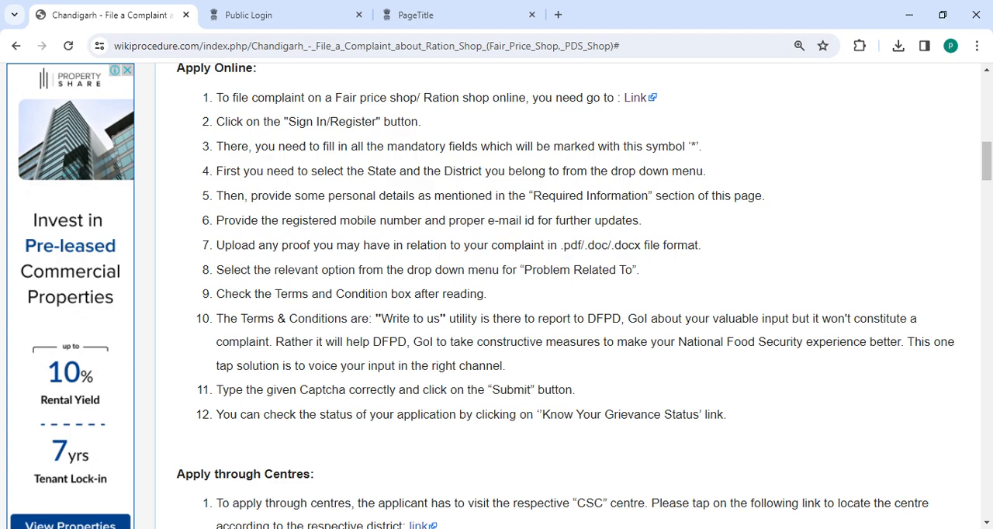
pyautogui.moveTo(782, 427)
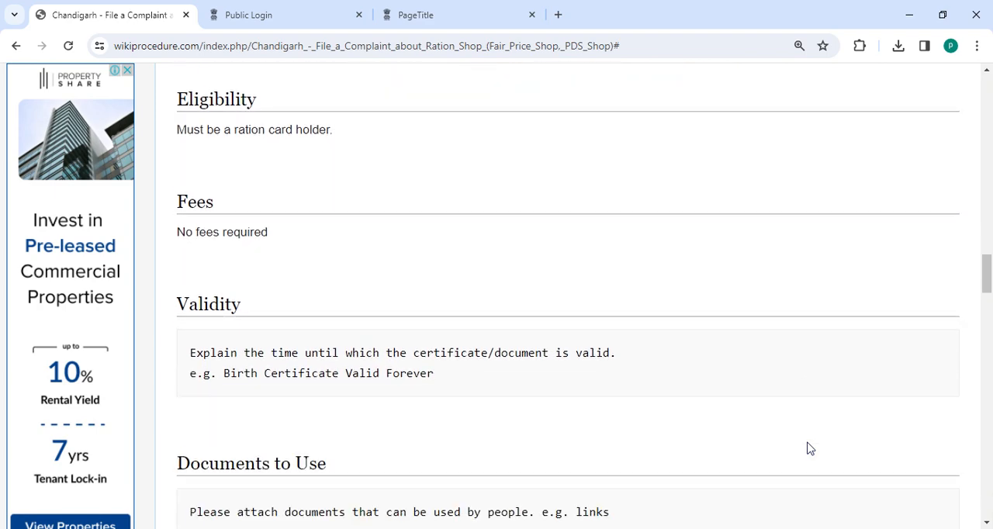
# Scroll through Required Documents and Office Locations & Contacts toward the Instructions heading
pyautogui.scroll(-3)
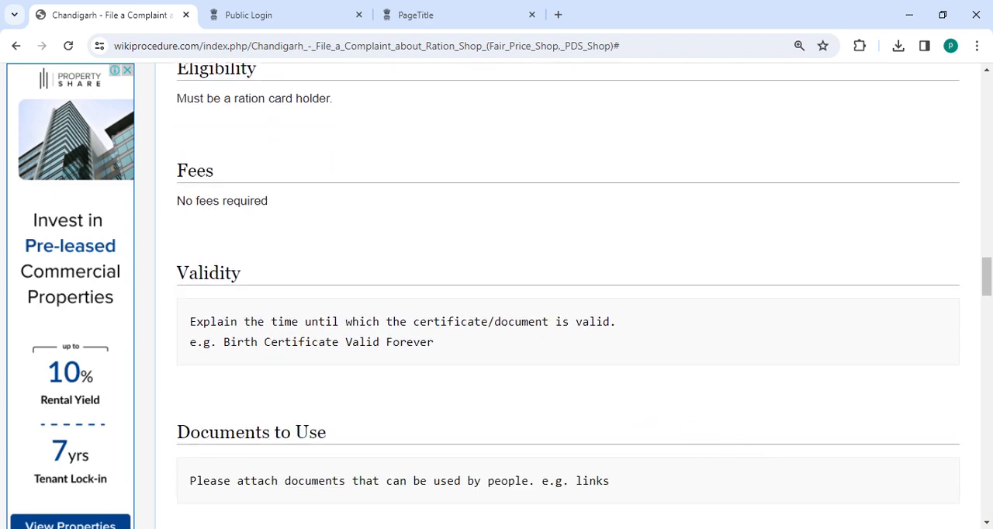
pyautogui.moveTo(270, 227)
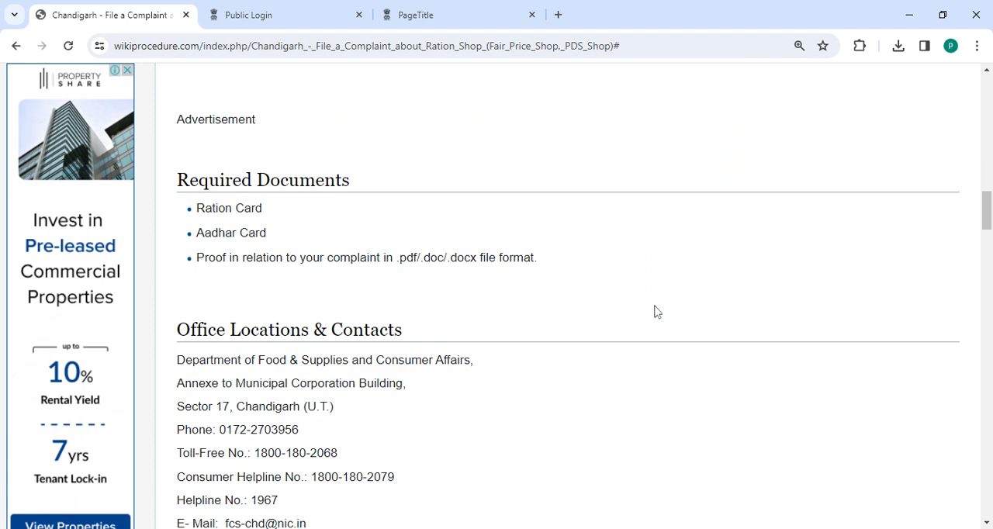
pyautogui.scroll(-3)
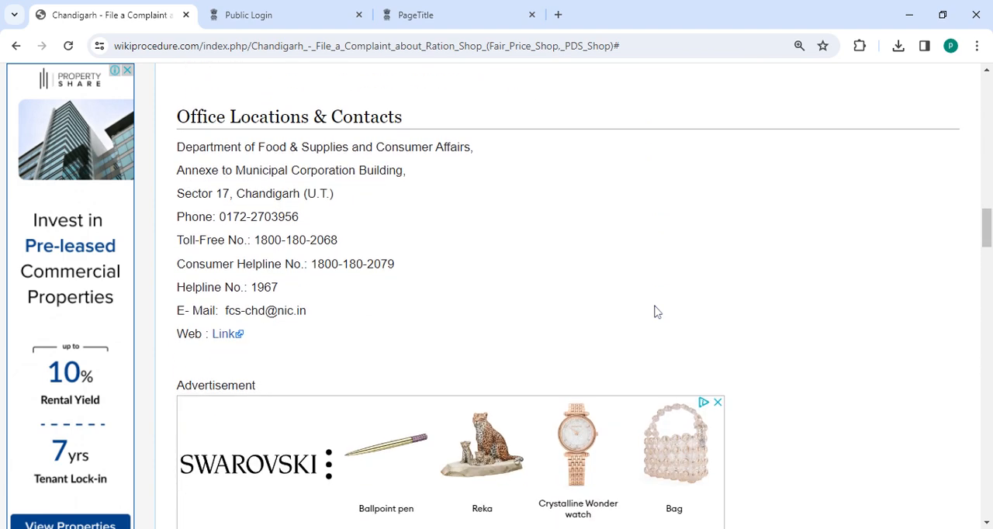
pyautogui.scroll(3)
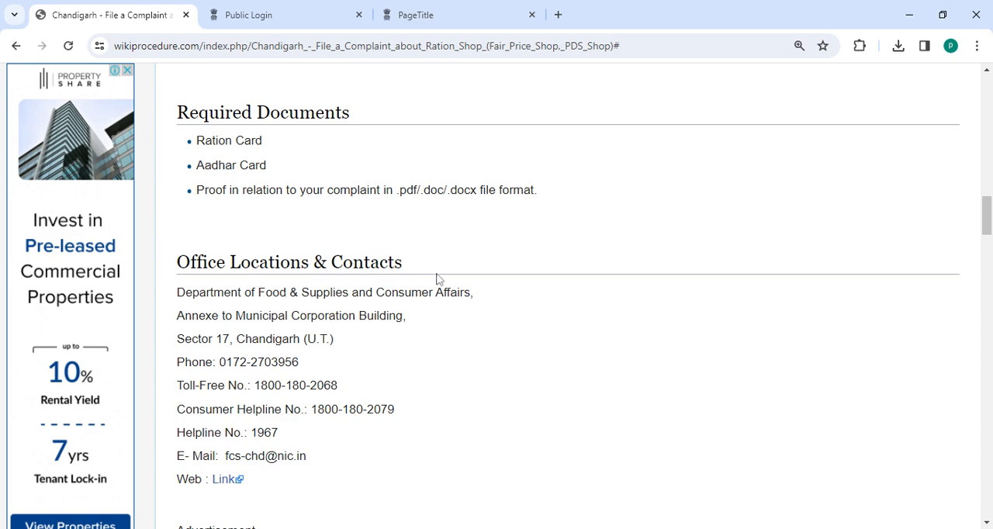
pyautogui.scroll(-3)
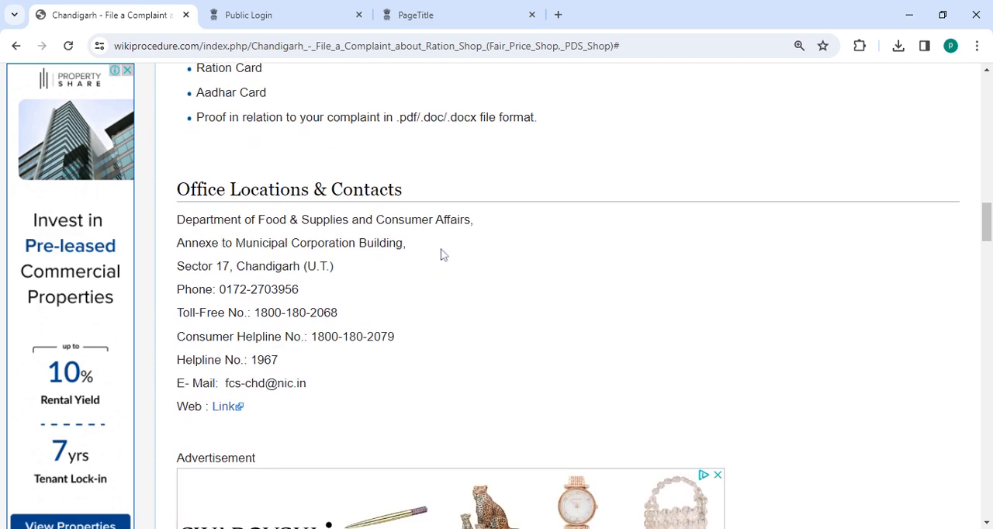
pyautogui.scroll(-3)
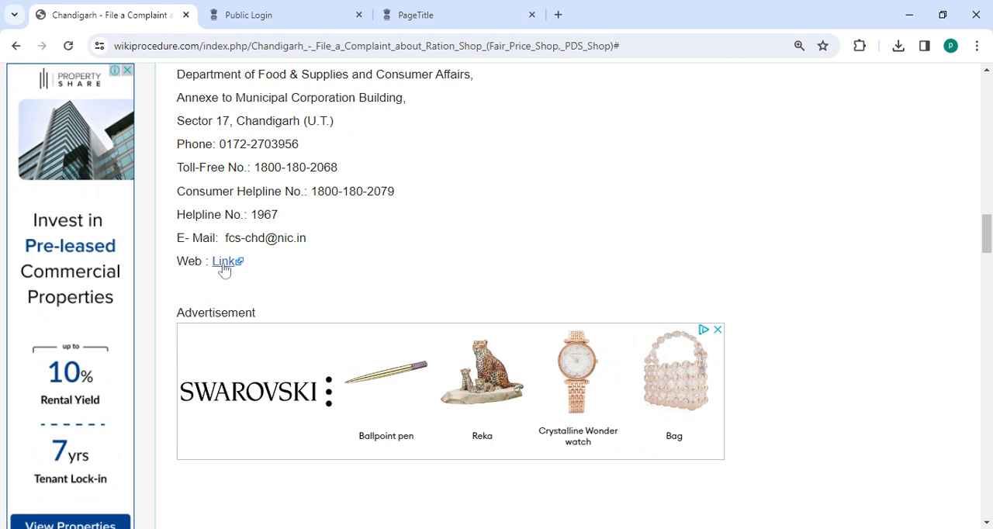
pyautogui.moveTo(438, 303)
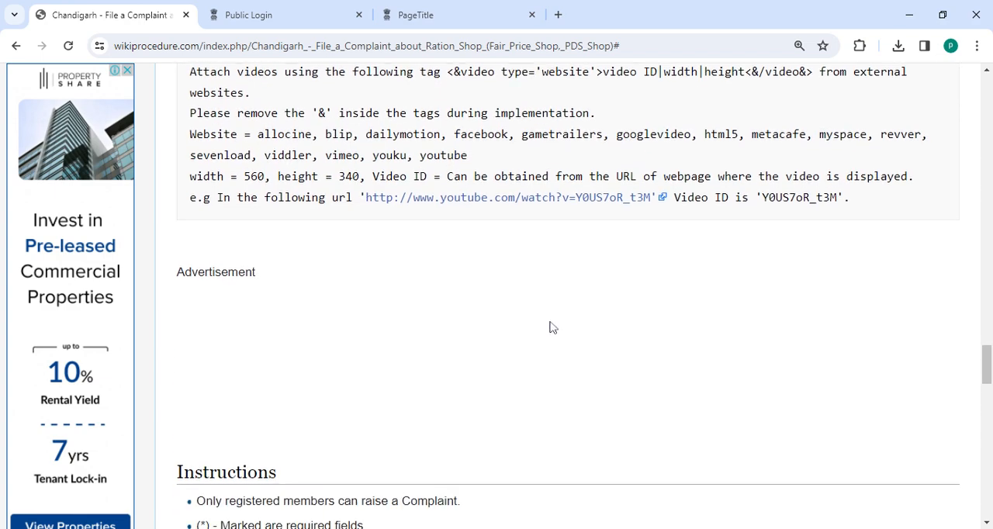
# Scroll to Other uses of the Document, External Links and Others near the page end
pyautogui.scroll(-3)
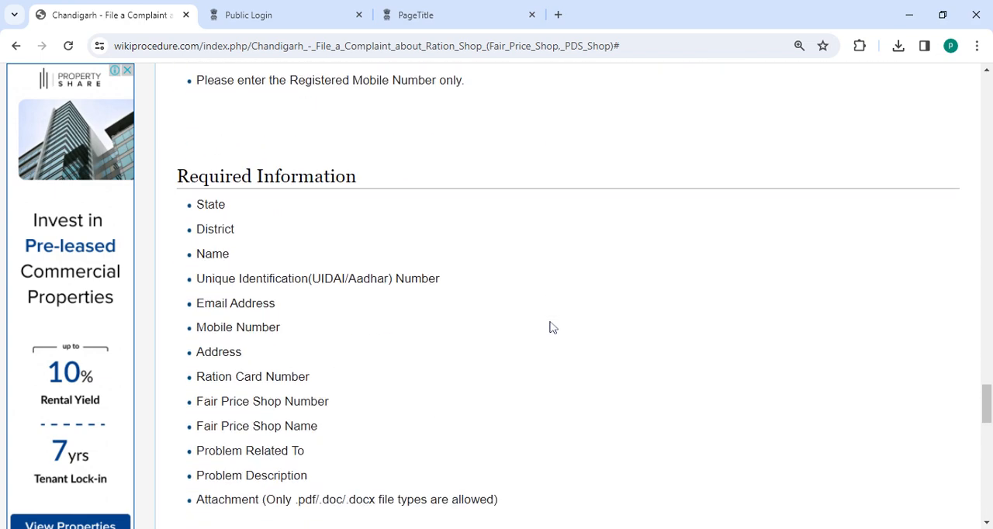
pyautogui.scroll(-3)
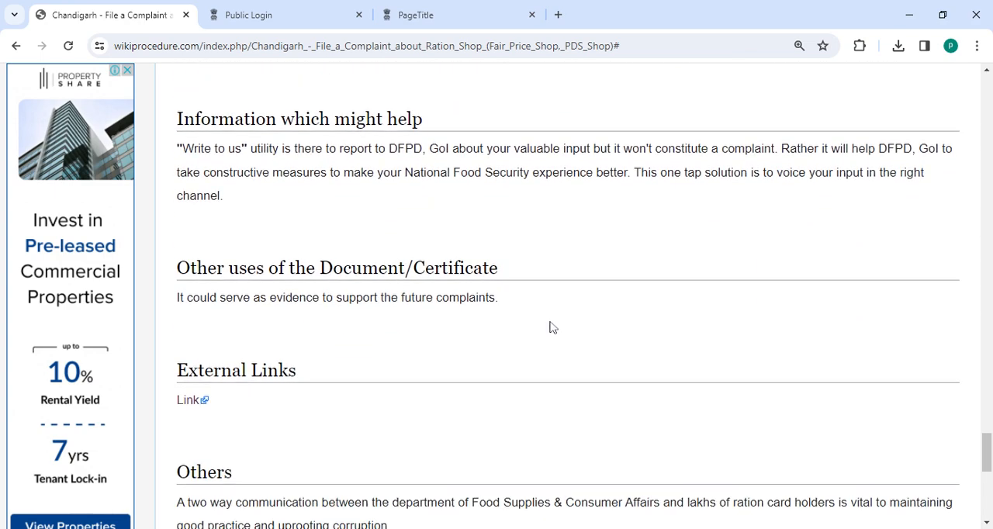
pyautogui.scroll(-3)
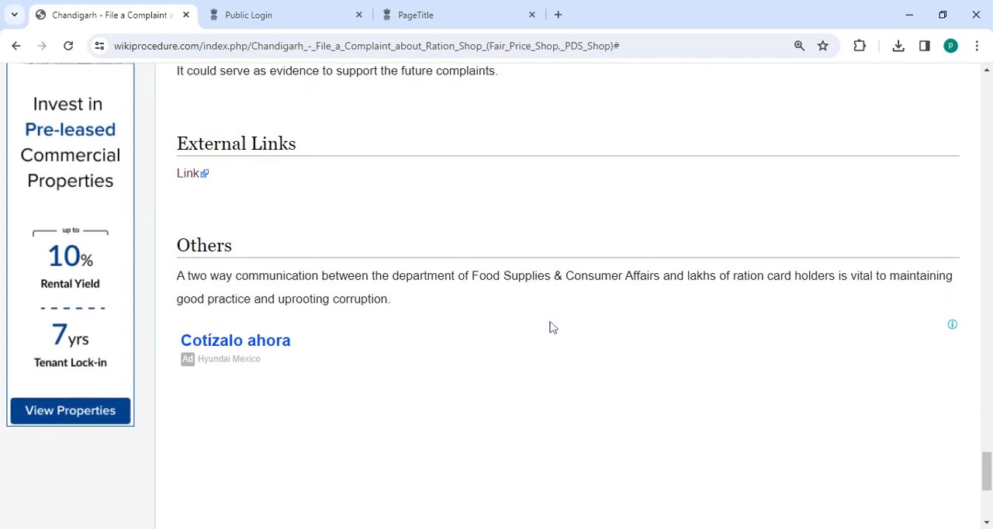
pyautogui.scroll(3)
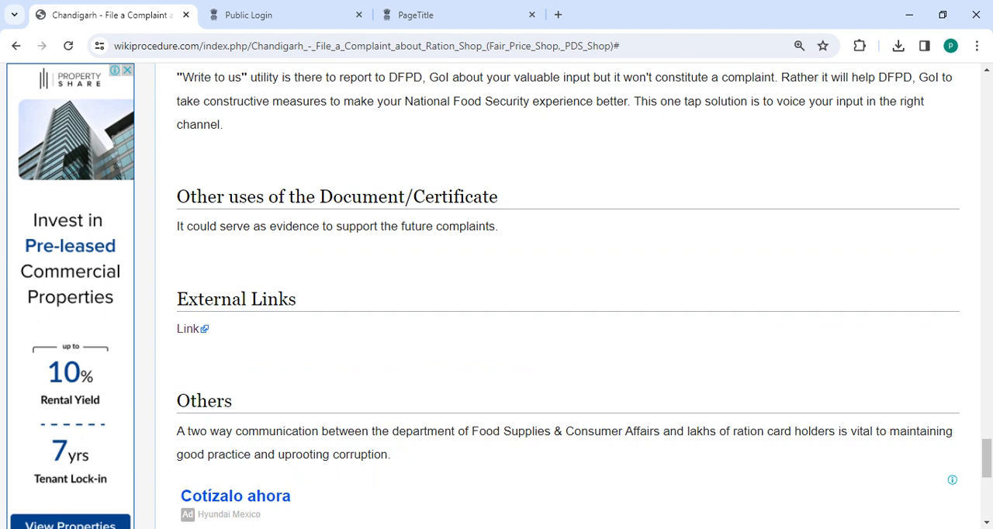
pyautogui.moveTo(572, 373)
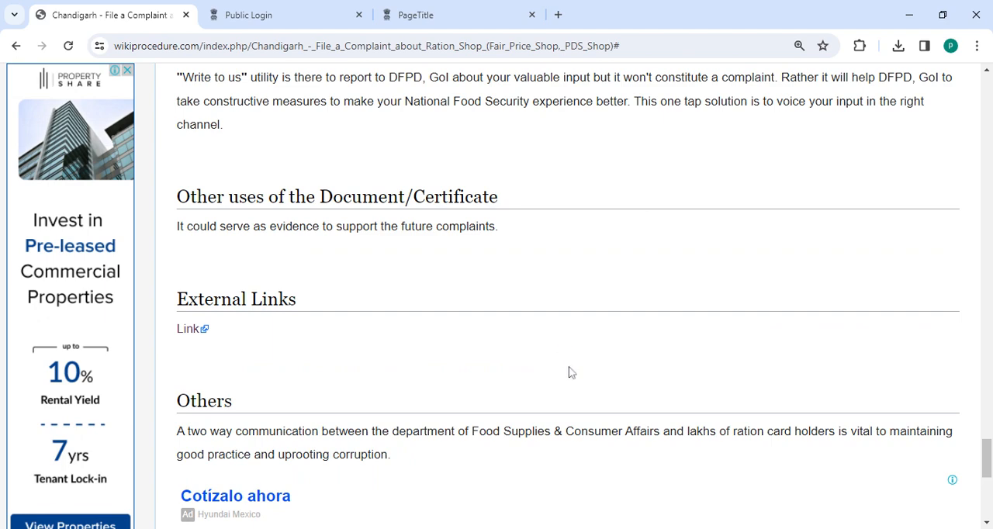